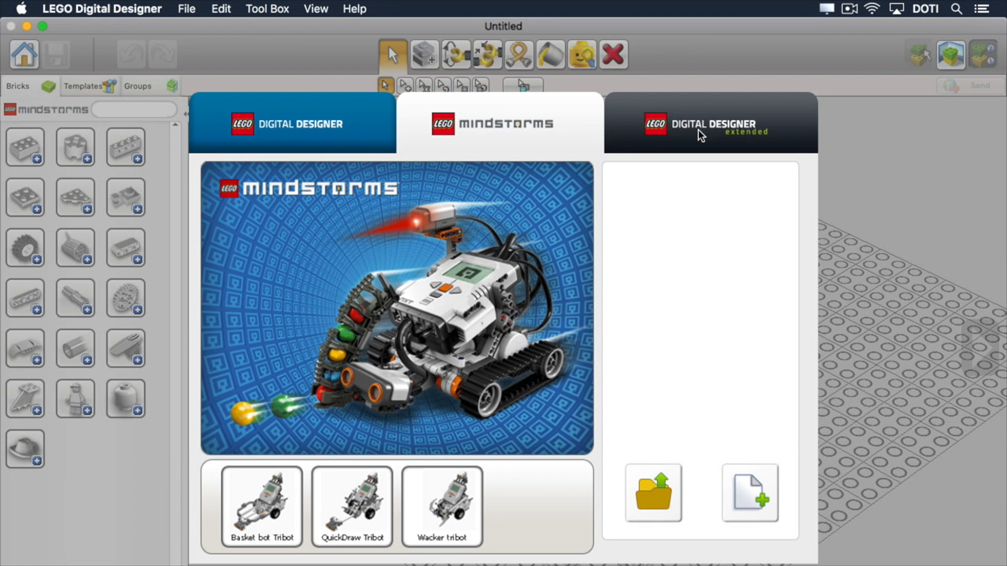
# Switch the welcome screen to the LEGO Digital Designer Extended theme.
pyautogui.click(709, 126)
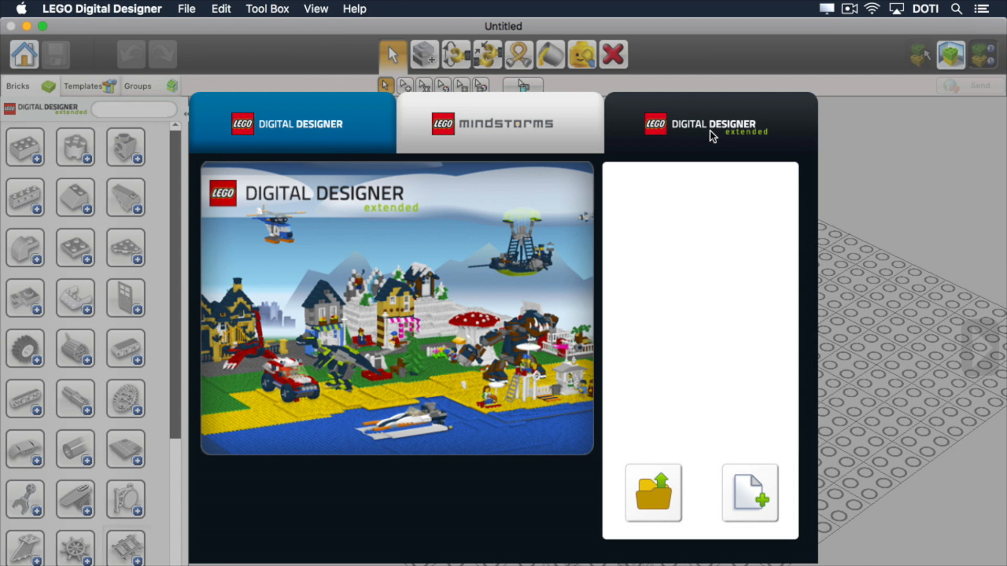
pyautogui.moveTo(745, 420)
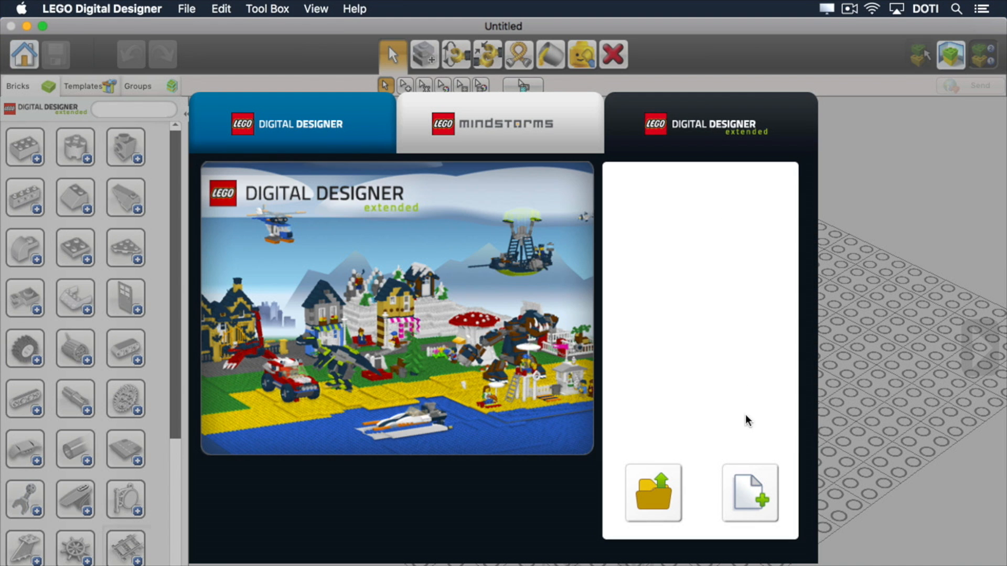
# Advance the Old Style Dragster guide brick by brick up to step 37 of 38.
pyautogui.click(653, 493)
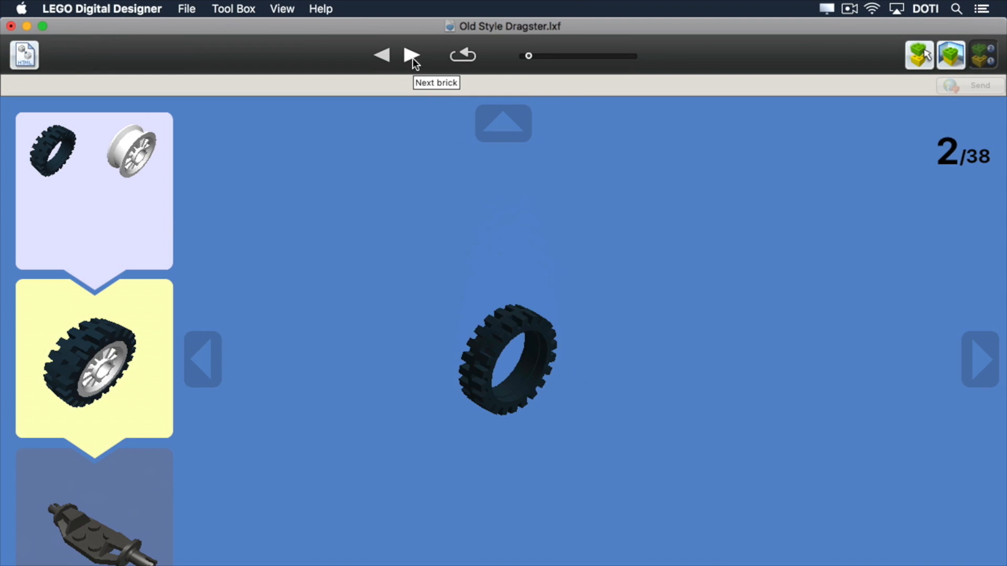
pyautogui.click(409, 54)
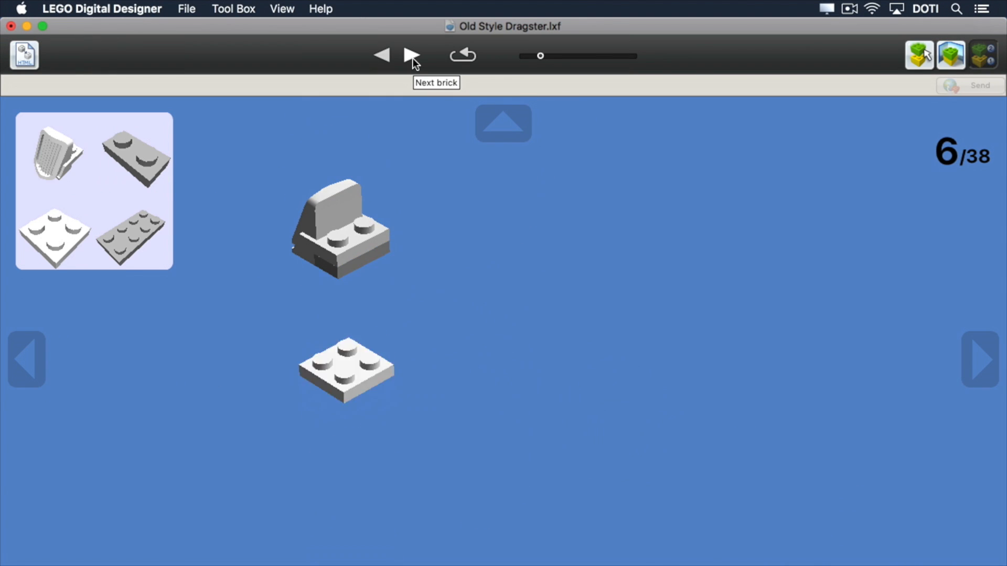
pyautogui.click(410, 55)
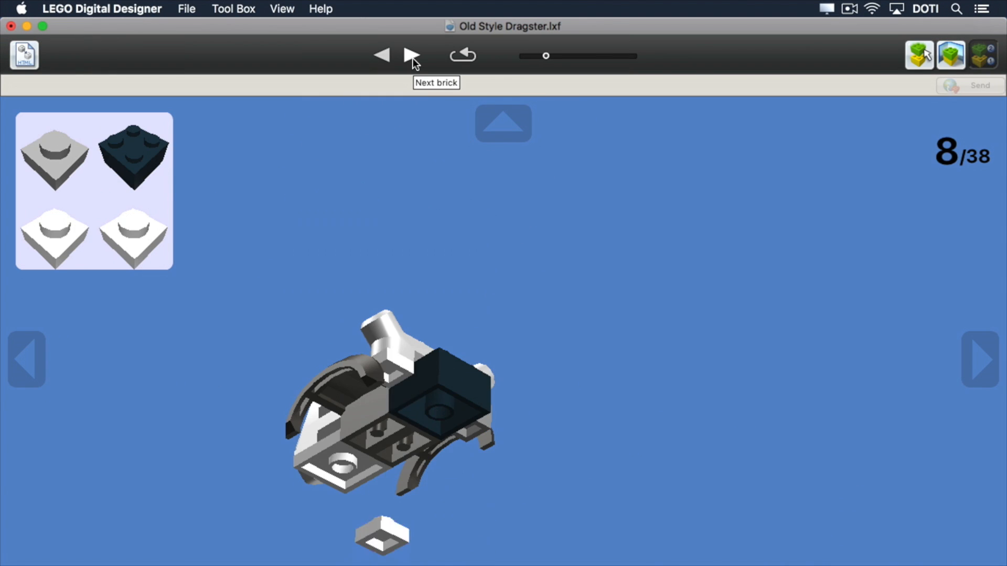
pyautogui.click(410, 54)
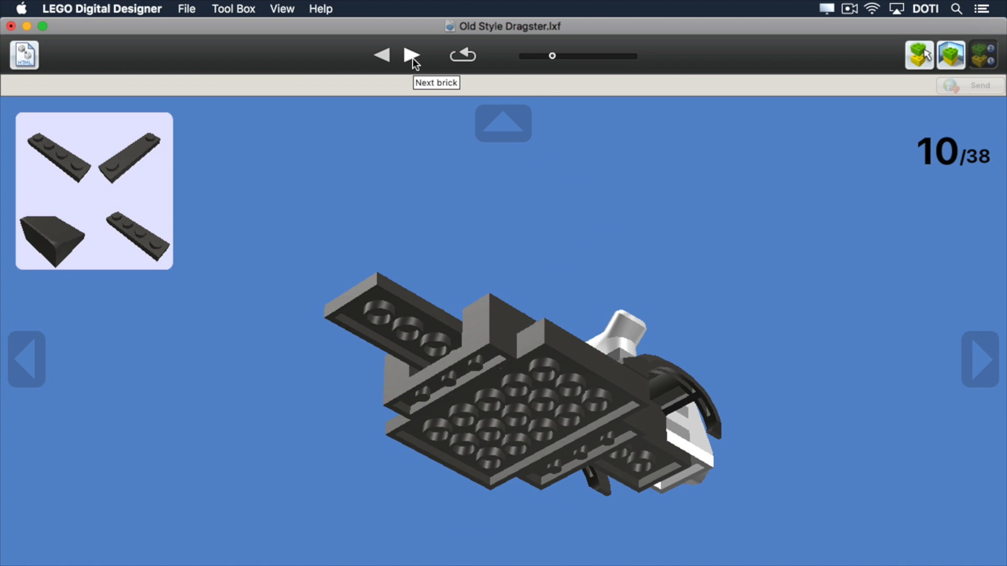
pyautogui.click(409, 55)
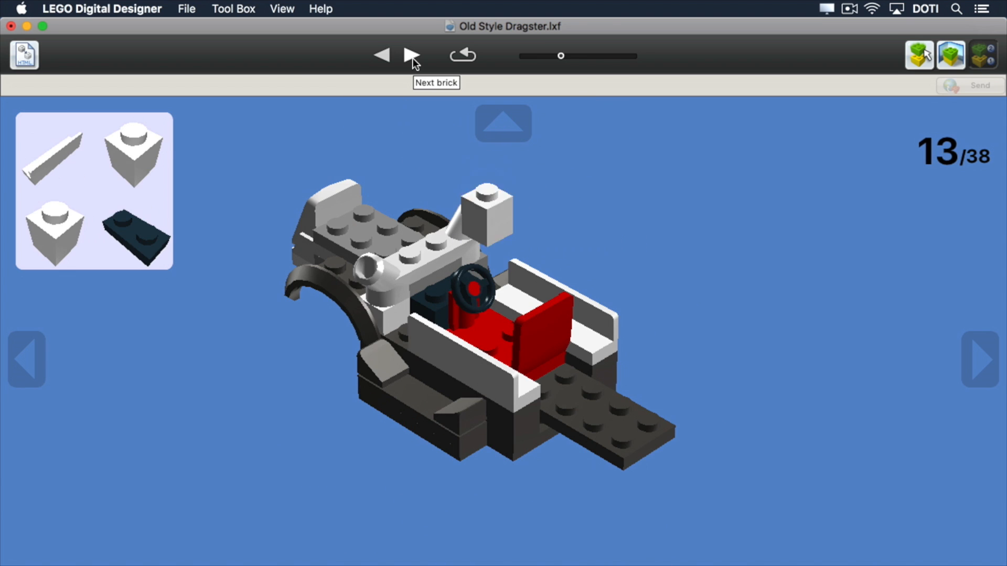
pyautogui.click(409, 54)
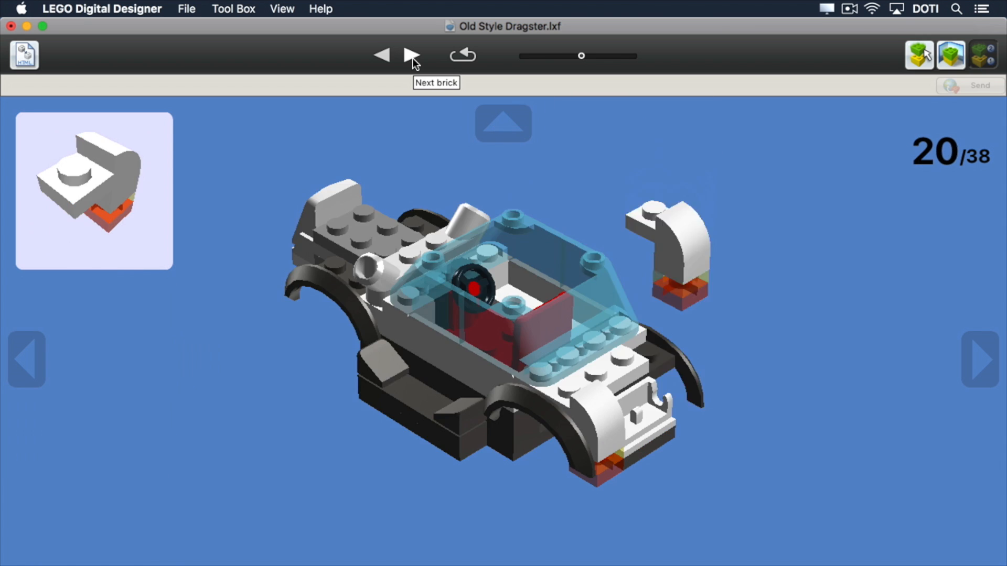
pyautogui.click(409, 55)
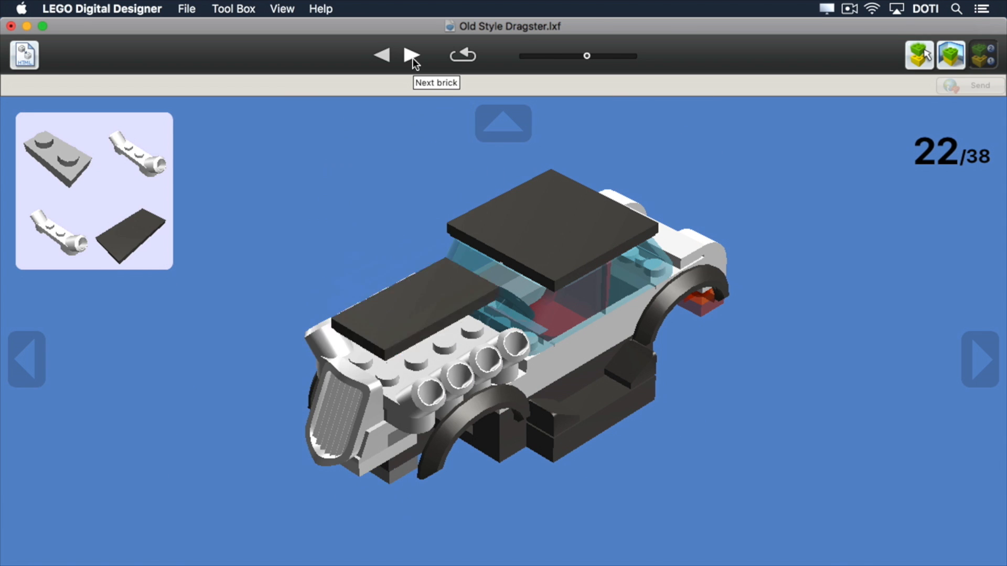
pyautogui.click(409, 55)
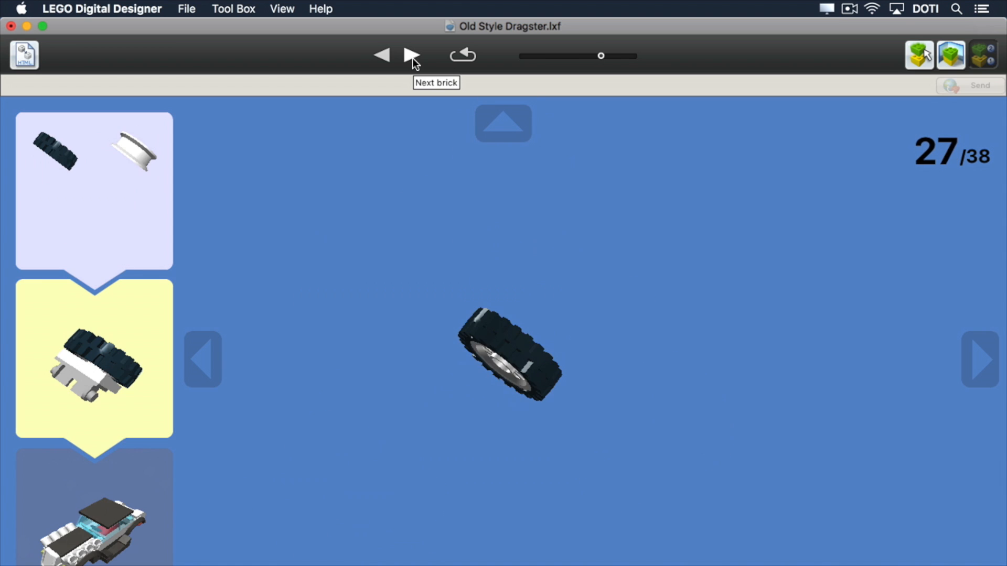
pyautogui.click(409, 55)
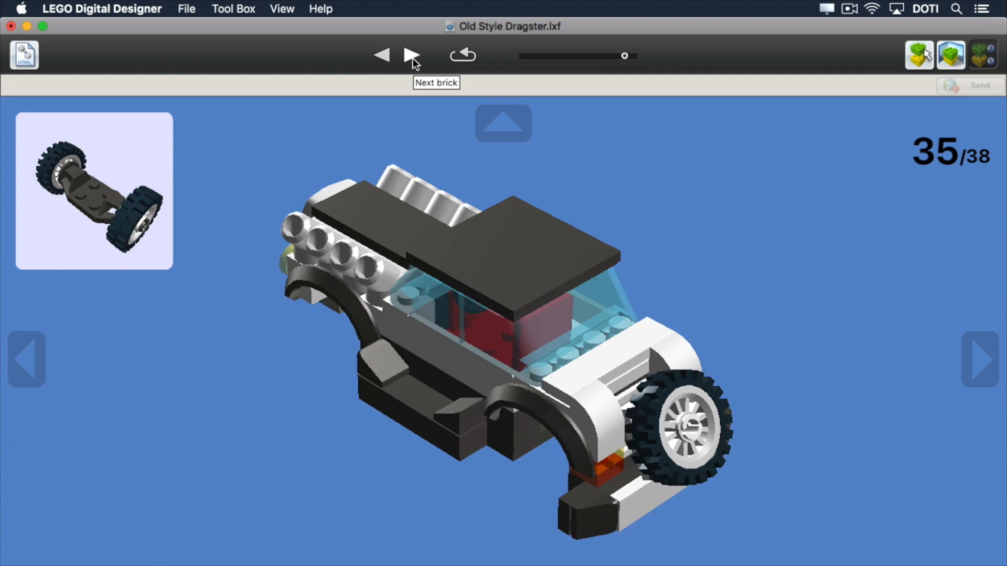
pyautogui.click(409, 56)
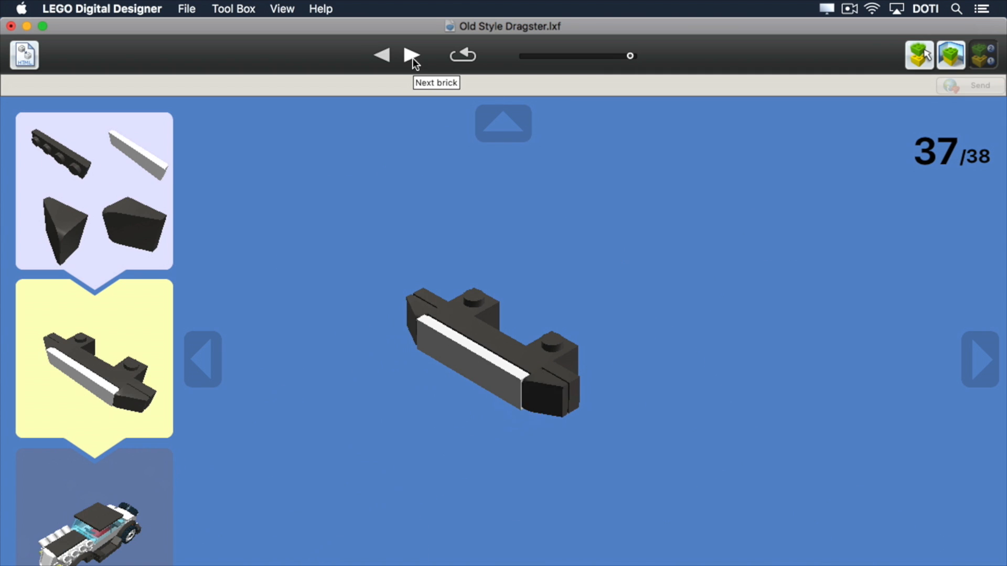
pyautogui.click(409, 55)
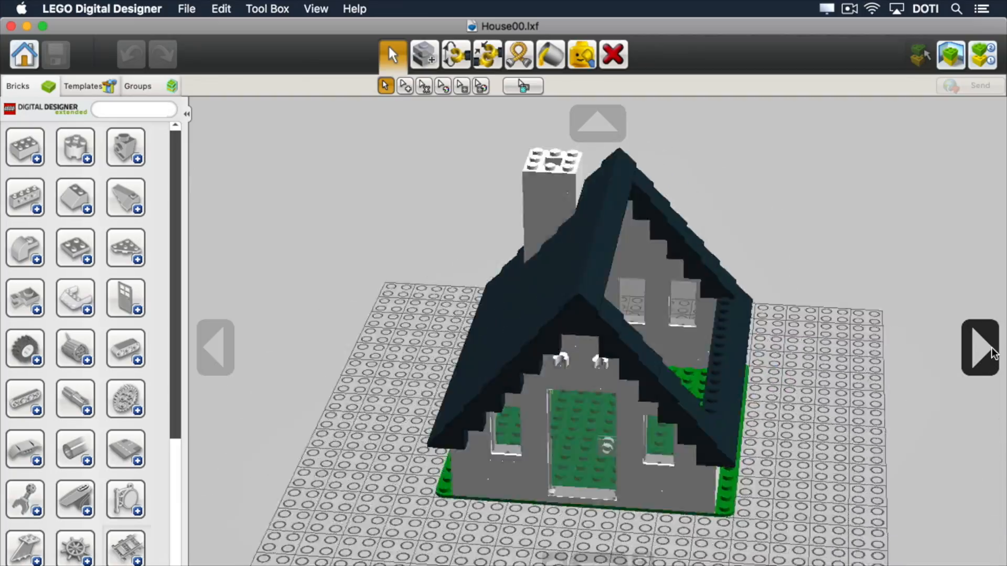
# Rotate the house, camper van and Little Bigger House models to corner views.
pyautogui.click(975, 349)
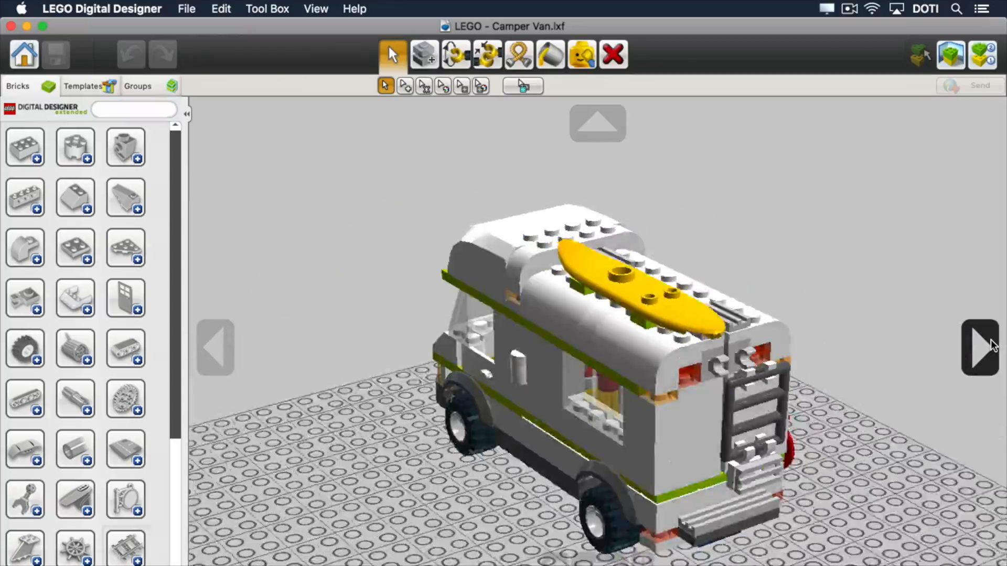
pyautogui.click(977, 348)
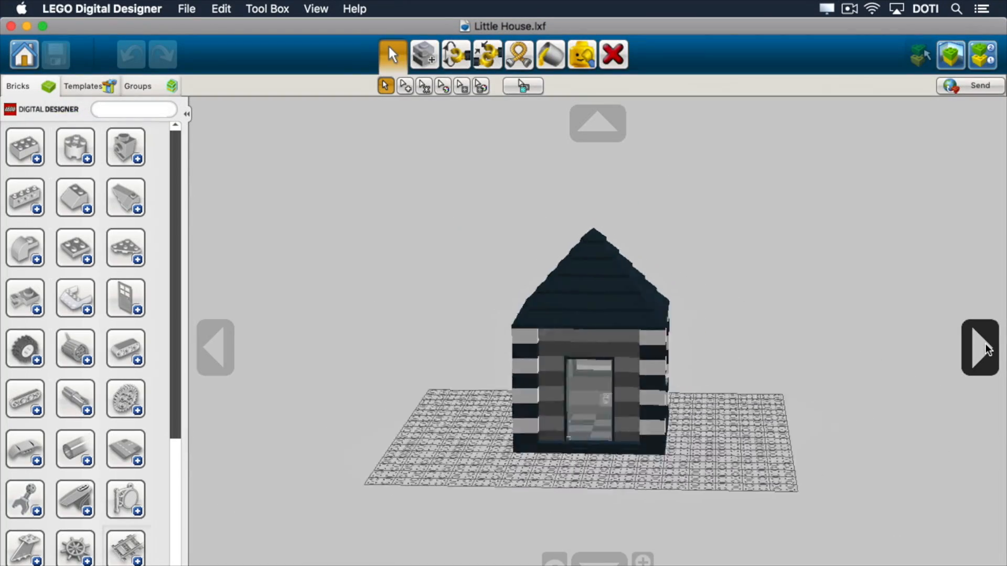
pyautogui.click(980, 350)
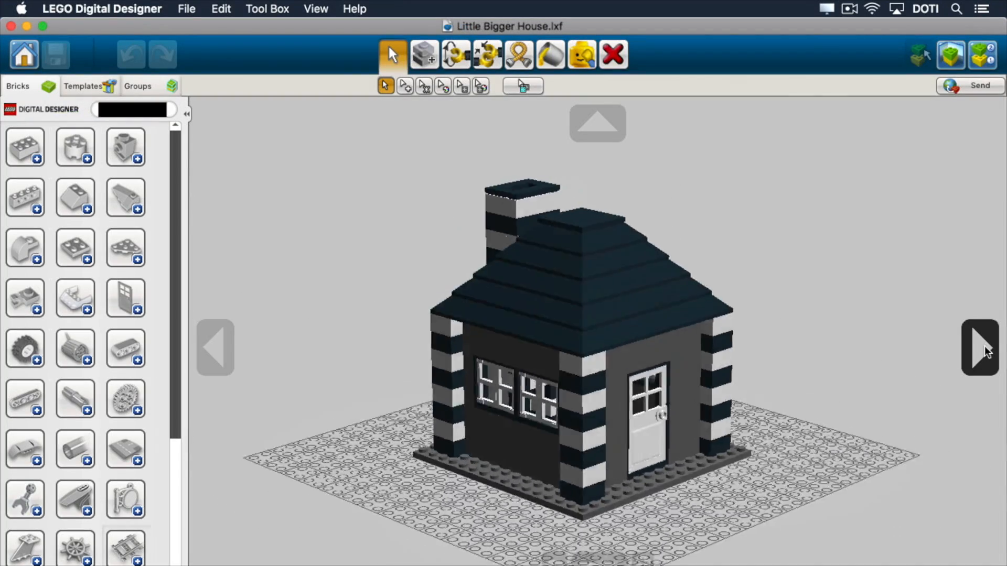